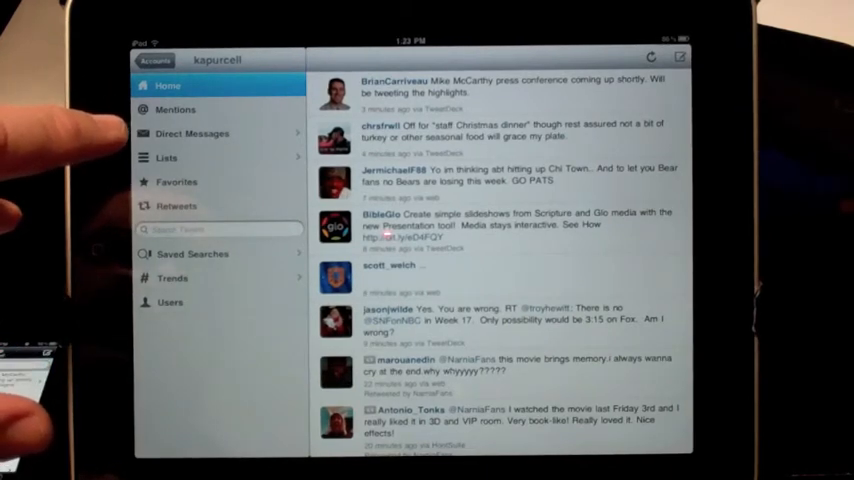
Step: View a direct message conversation, then return to the accounts overview
left_click(192, 133)
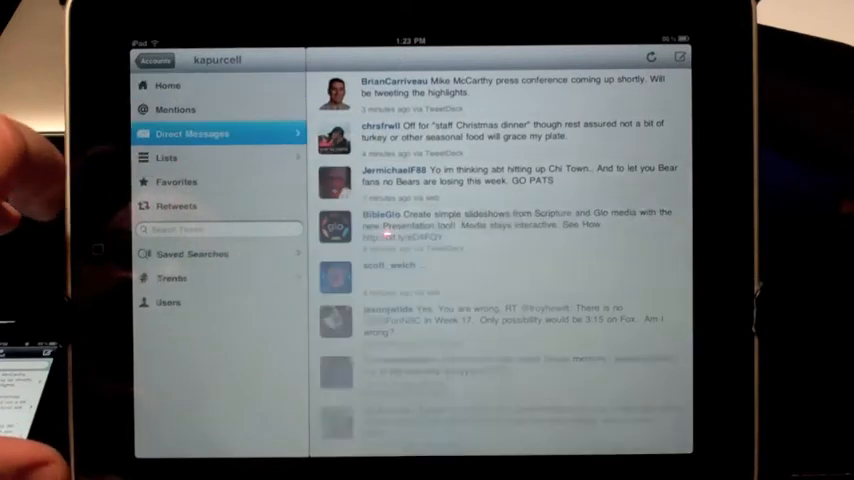
left_click(192, 133)
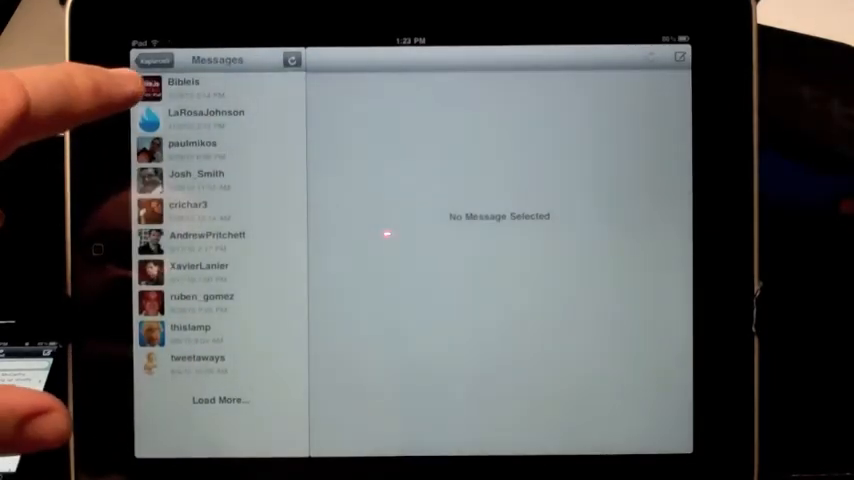
left_click(197, 178)
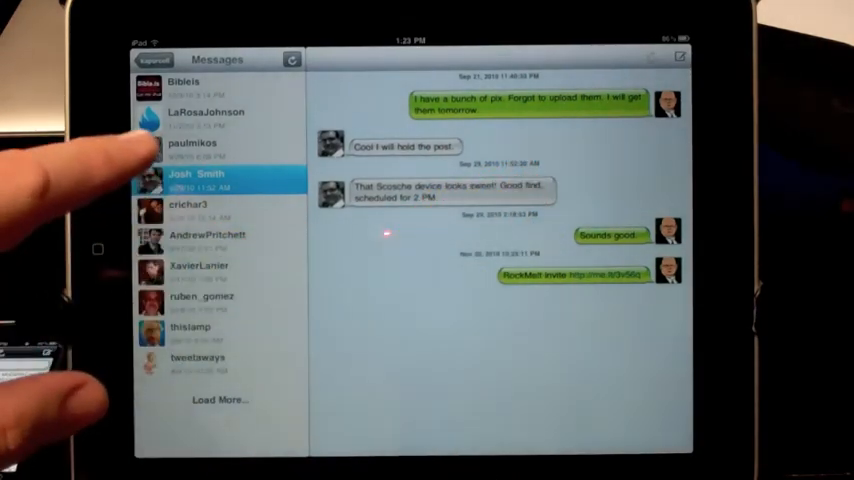
left_click(185, 82)
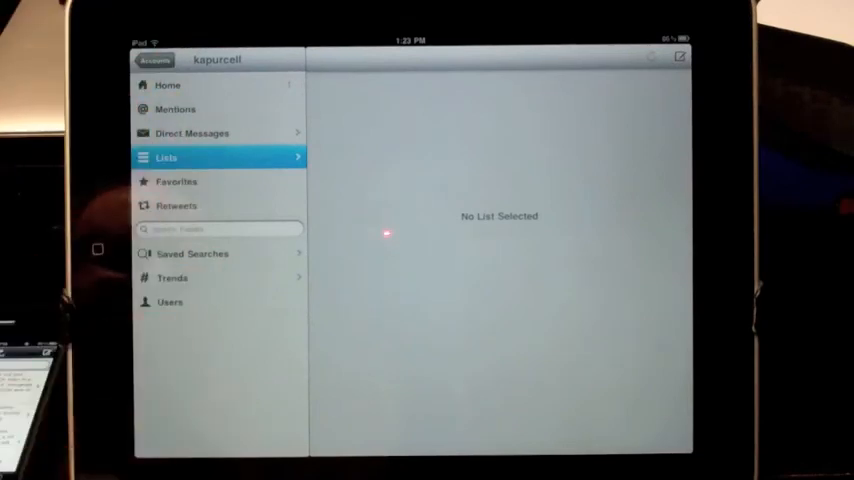
left_click(155, 59)
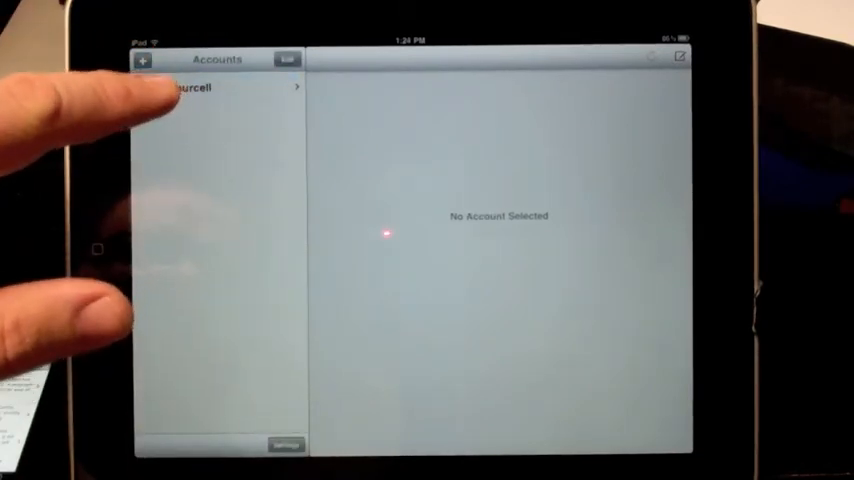
Step: From the home timeline, draft a tweet about demonstrating Echofon for notebooks.com and open the photo albums
left_click(200, 87)
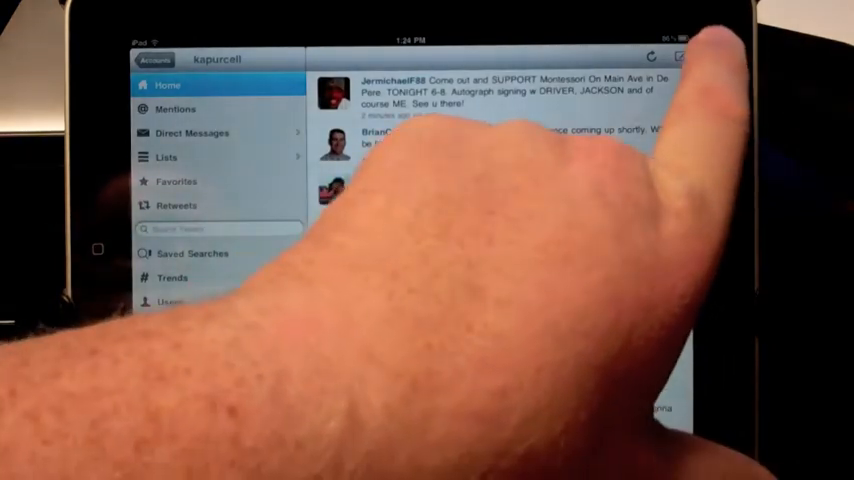
left_click(680, 57)
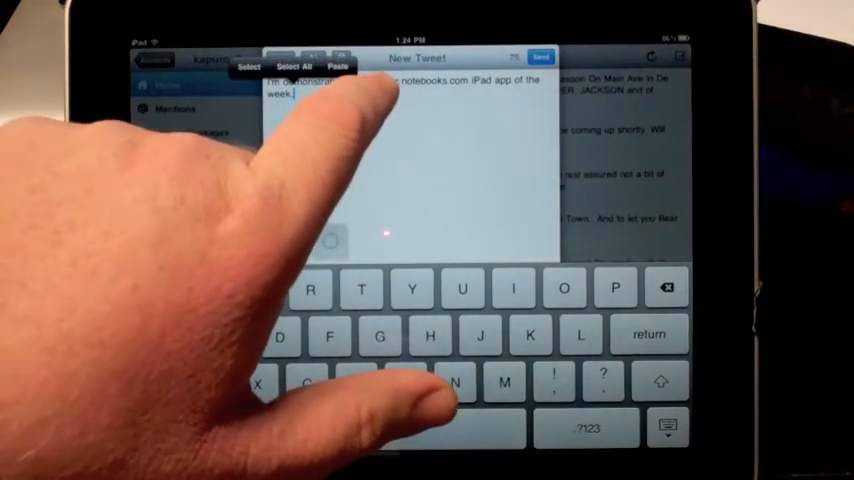
double_click(365, 80)
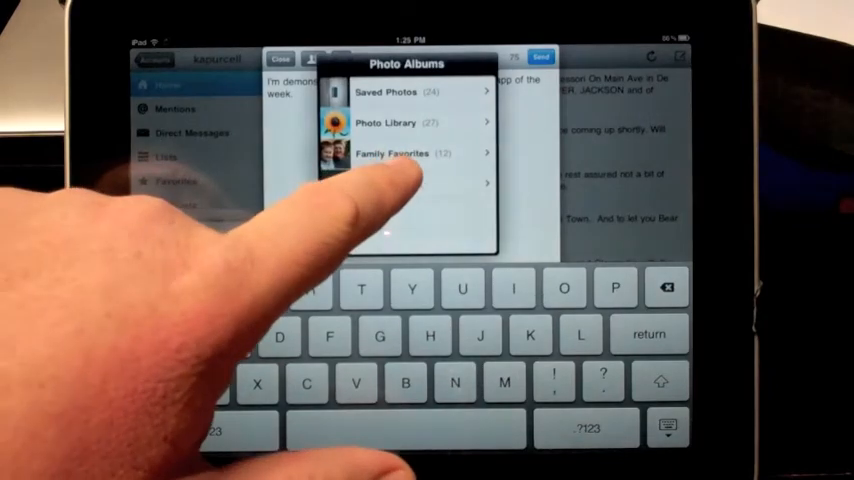
Step: Close the album picker and attach a freshly taken iPad screenshot from Saved Photos
left_click(281, 57)
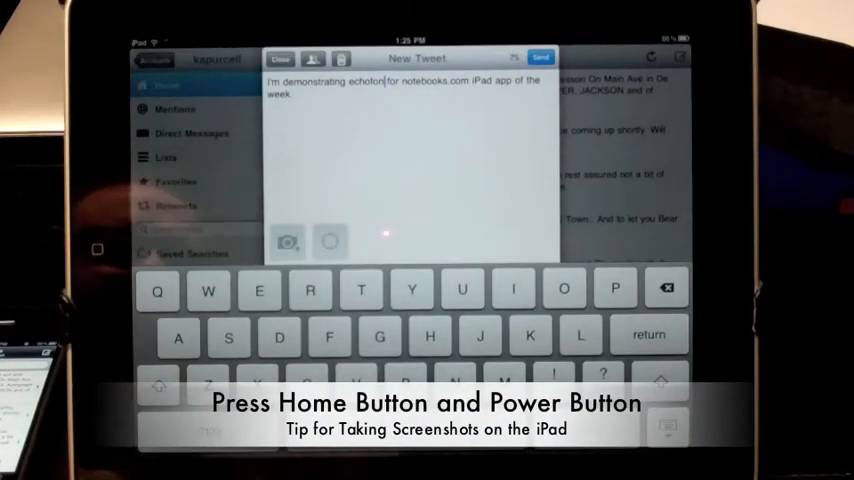
left_click(288, 242)
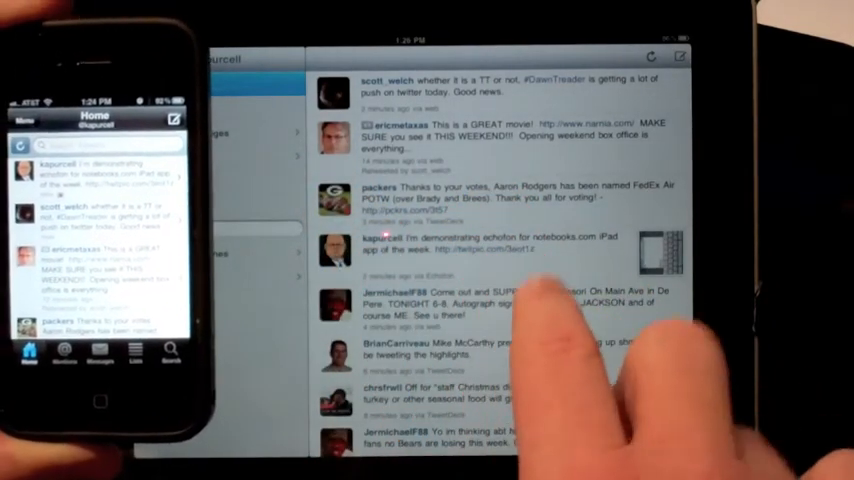
Step: Send the notebooks.com tweet with its screenshot and confirm it shows in the Home timeline
left_click(154, 57)
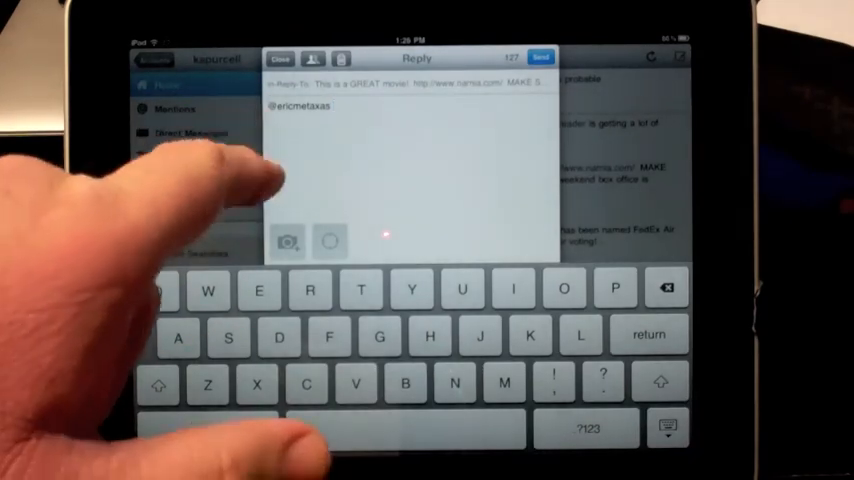
left_click(279, 57)
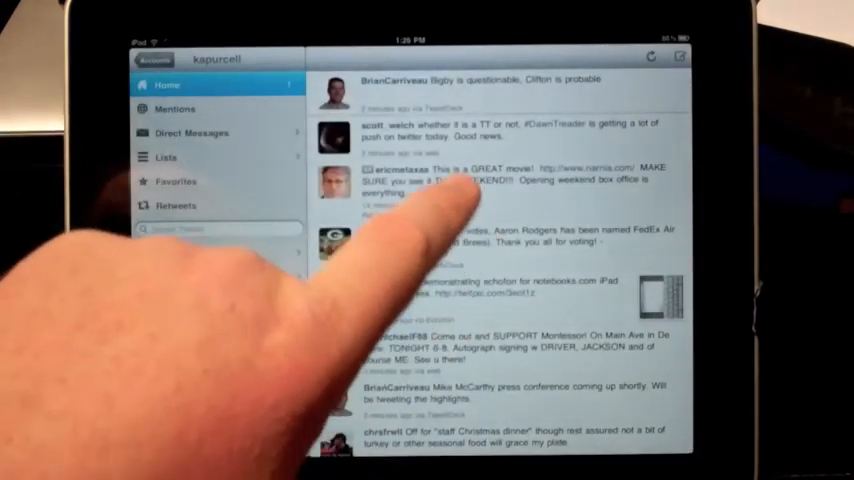